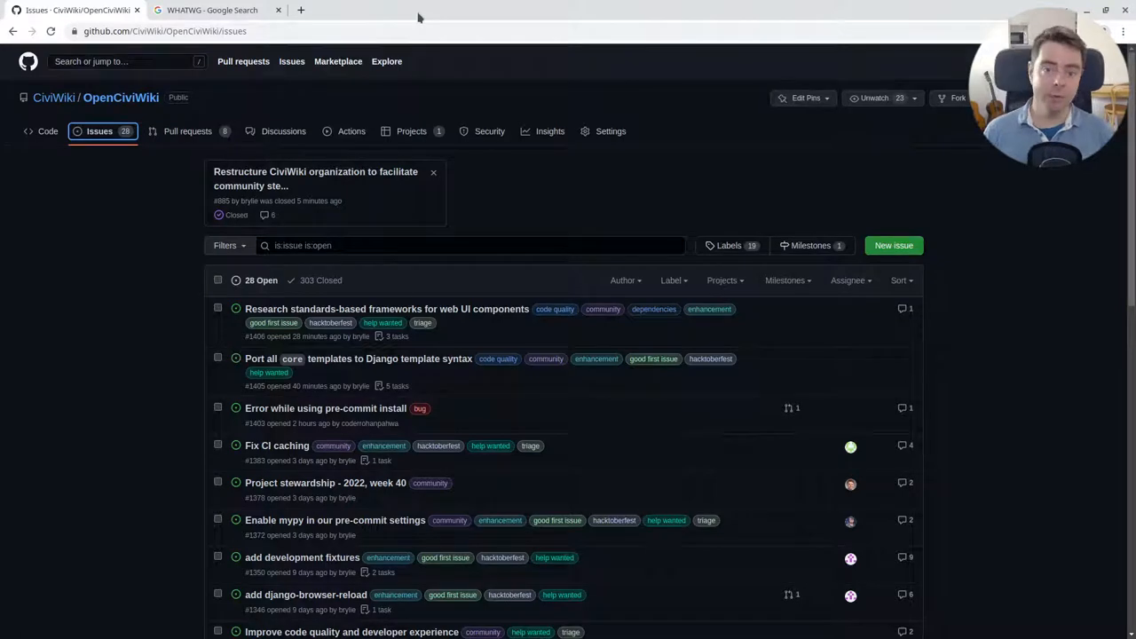
mouse_move(120, 98)
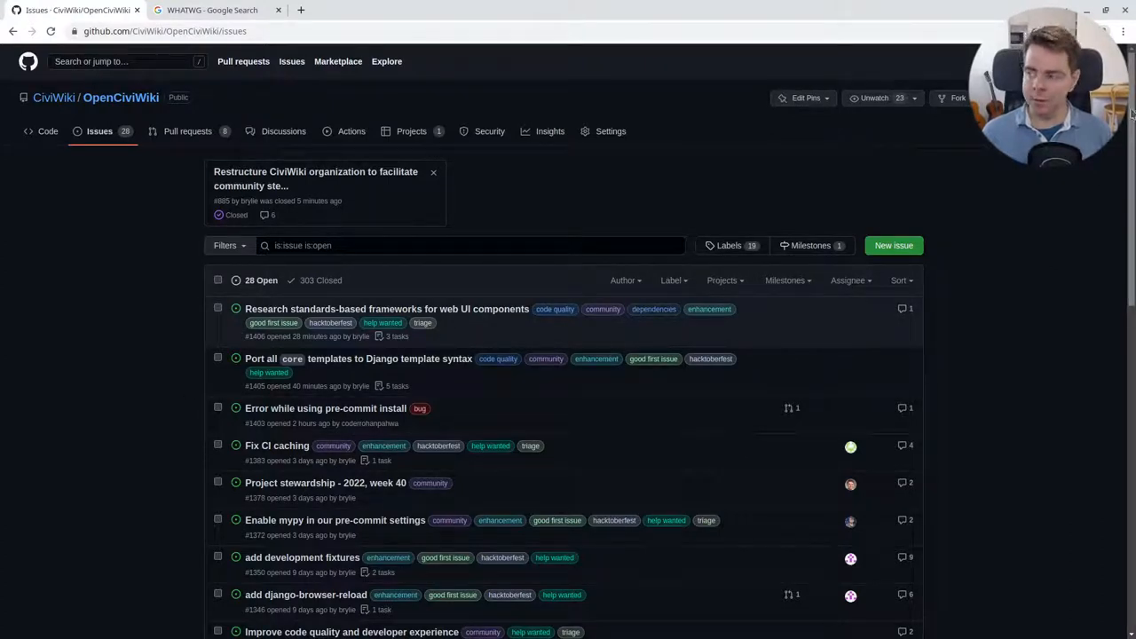
Open CiviWiki Discussions in a new tab, then return to scroll down to older open issues like i18n tags
scroll(down, 3)
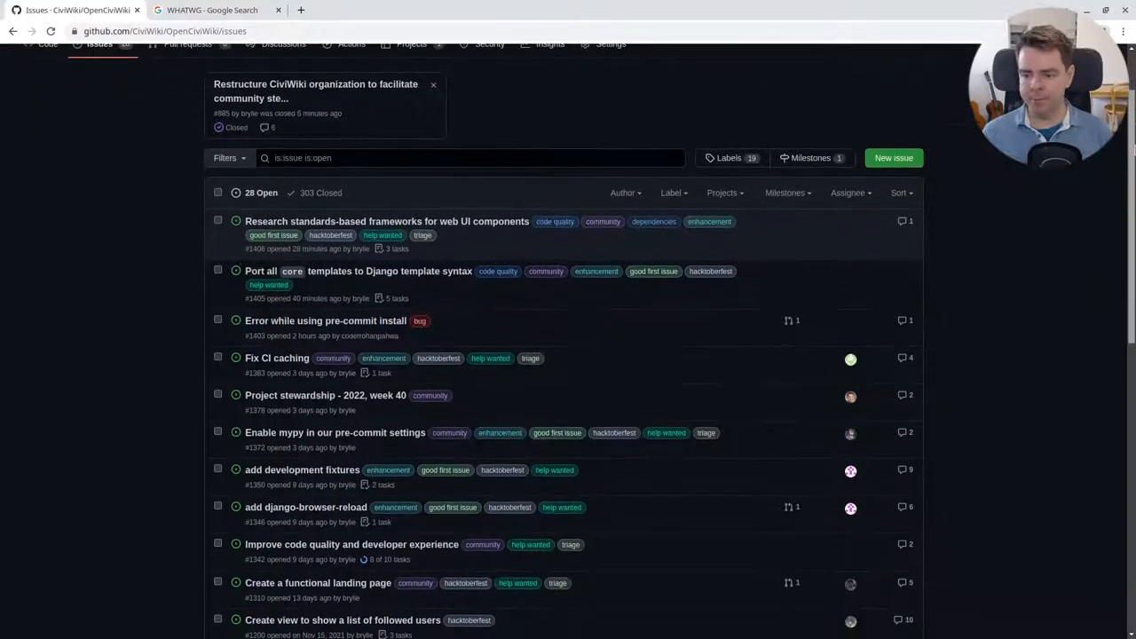
scroll(down, 3)
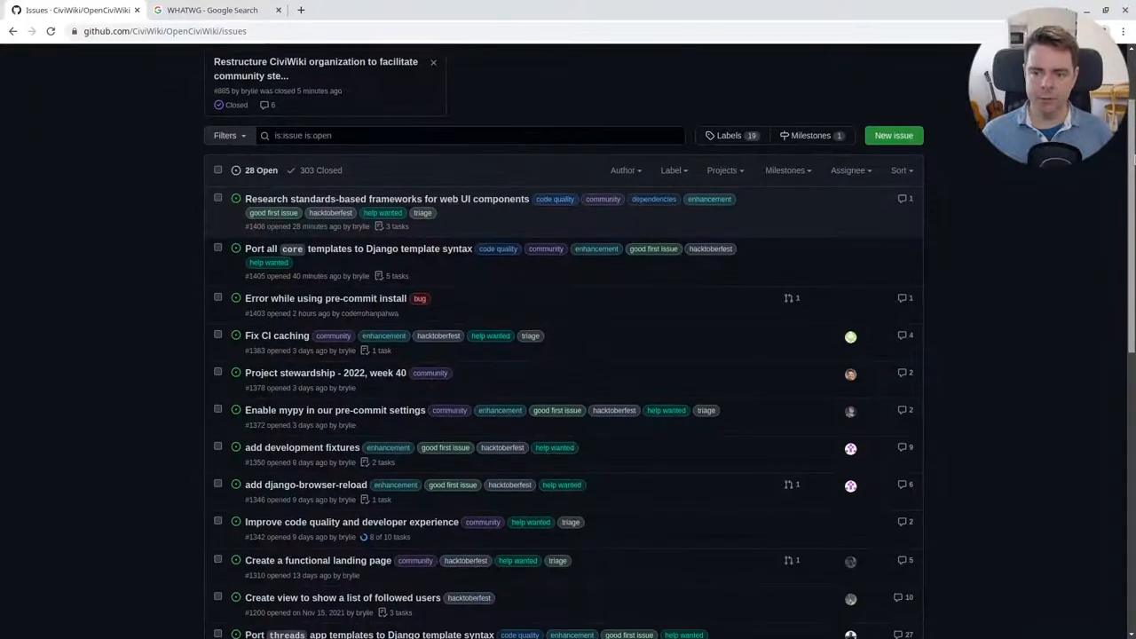
scroll(down, 3)
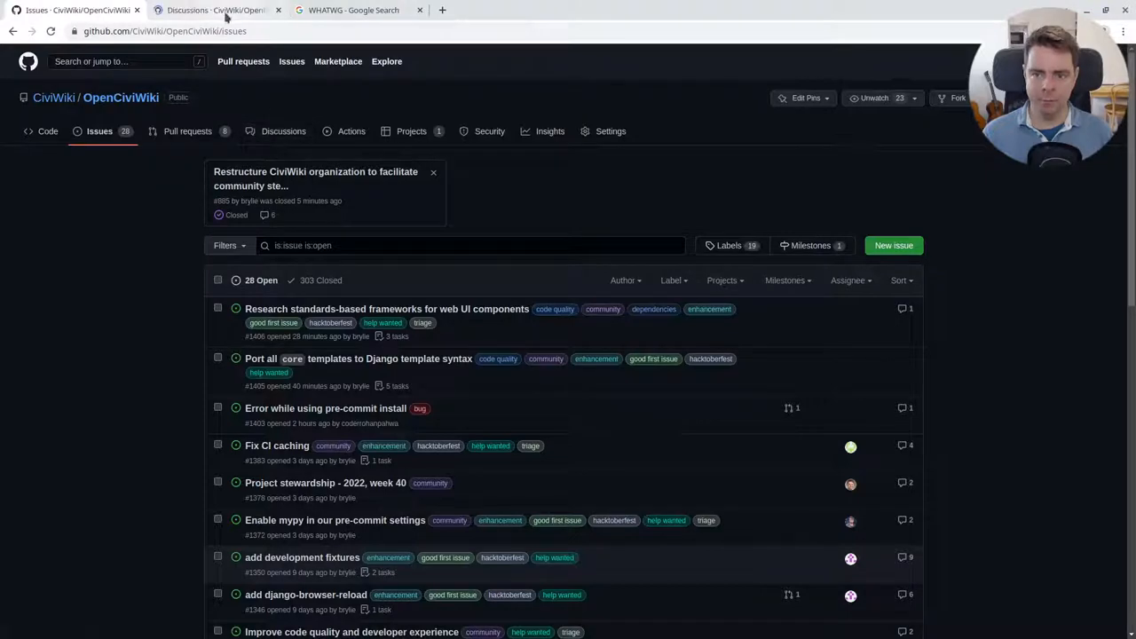
click(217, 10)
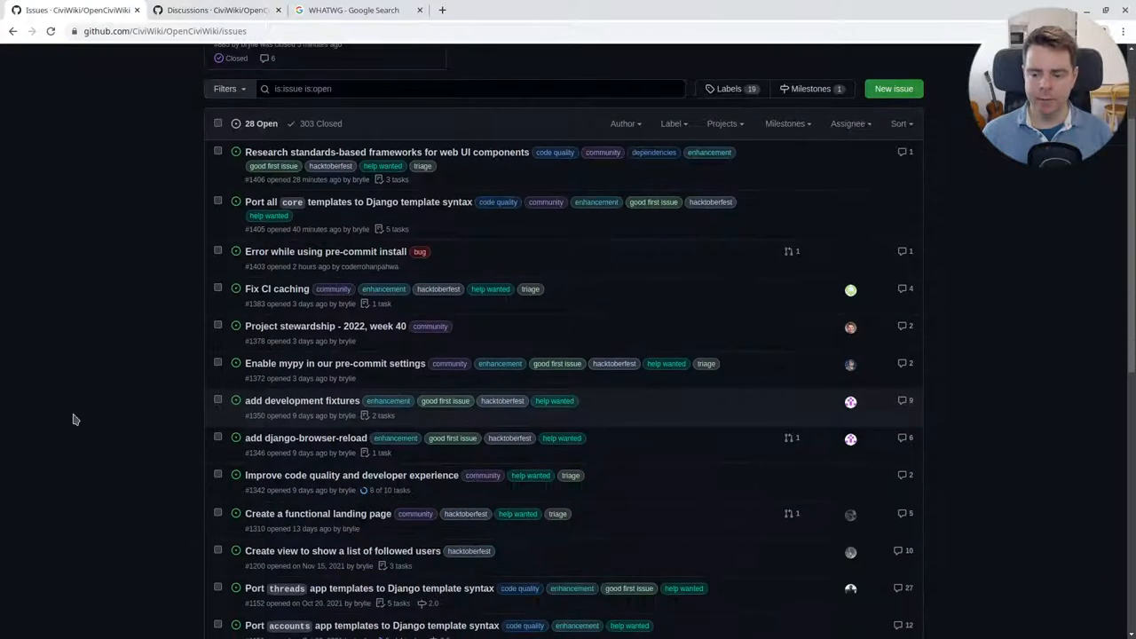
mouse_move(151, 446)
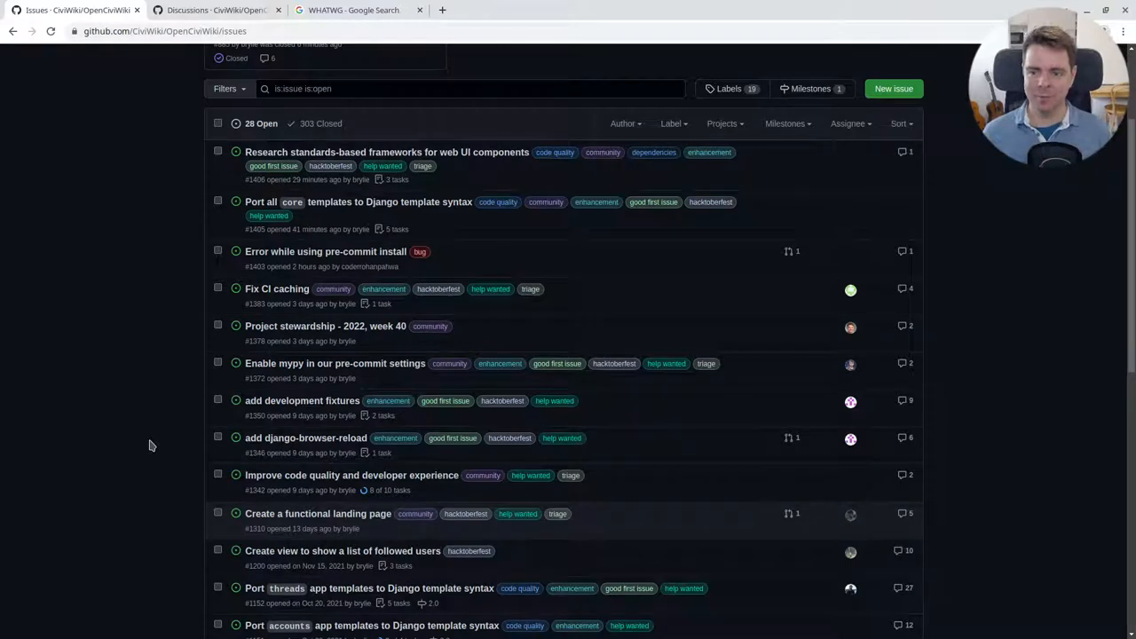
scroll(down, 3)
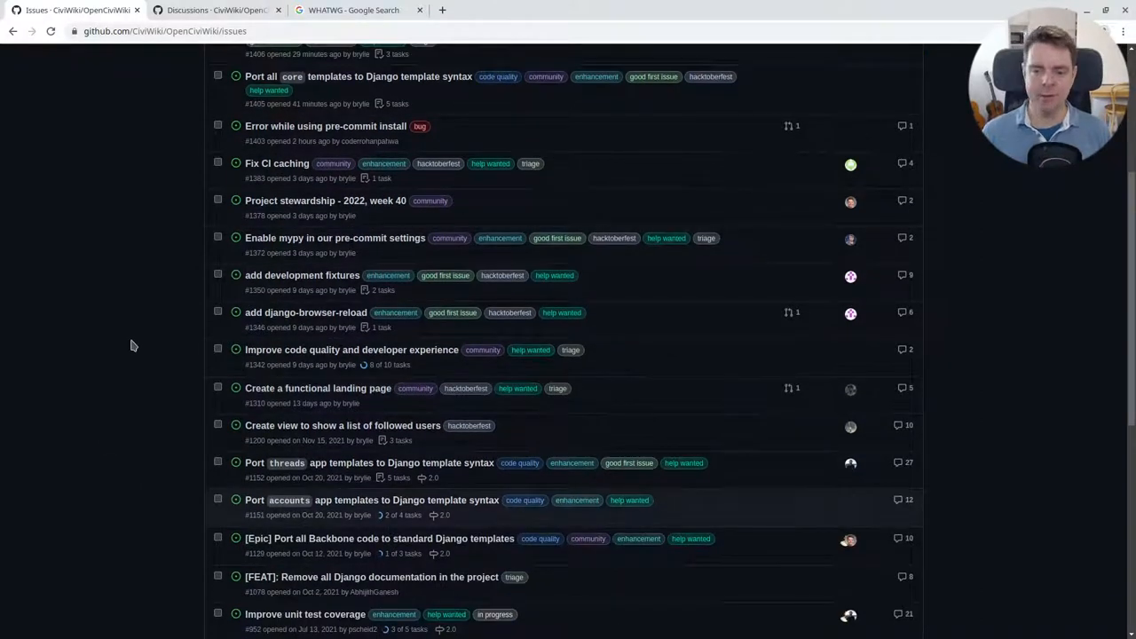
scroll(down, 3)
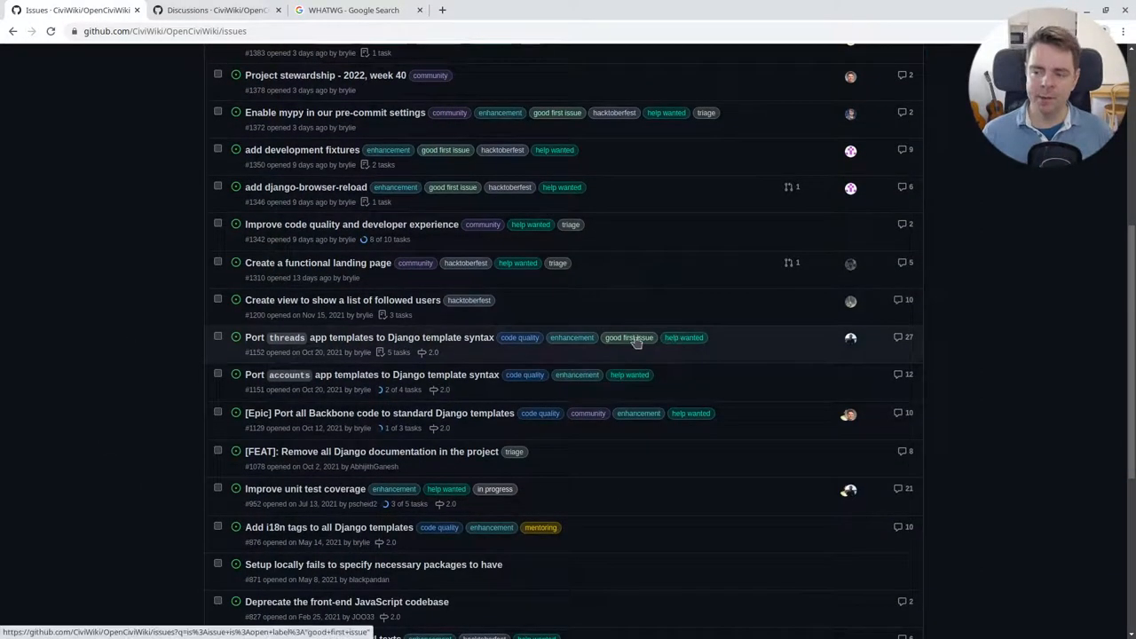
mouse_move(622, 344)
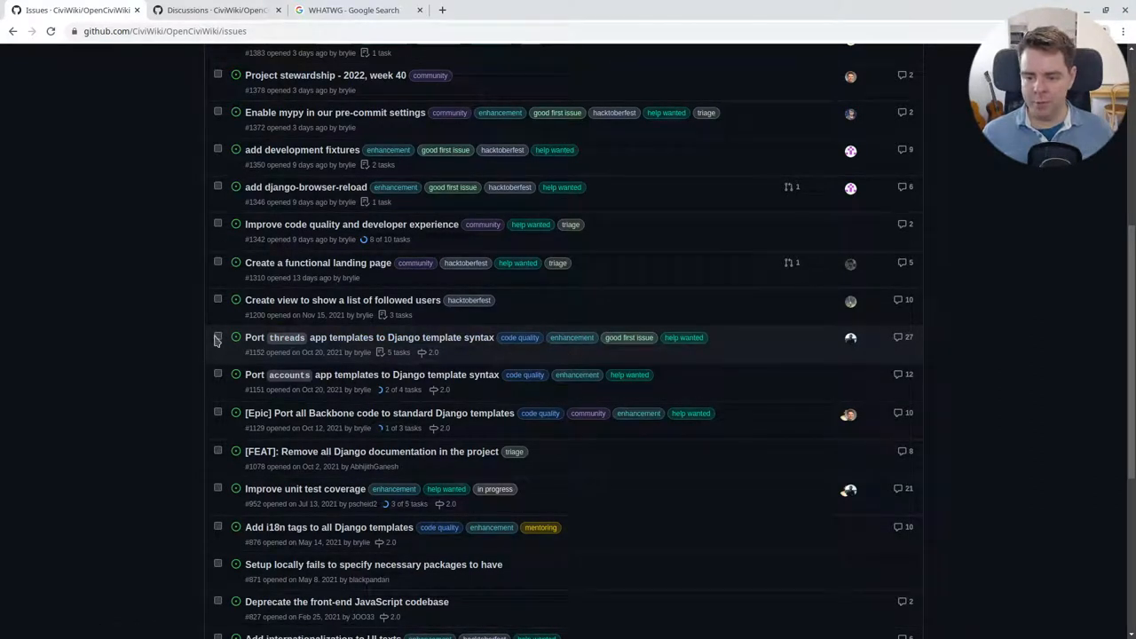
Select the threads and accounts template-porting issues and apply the hacktoberfest label
click(217, 373)
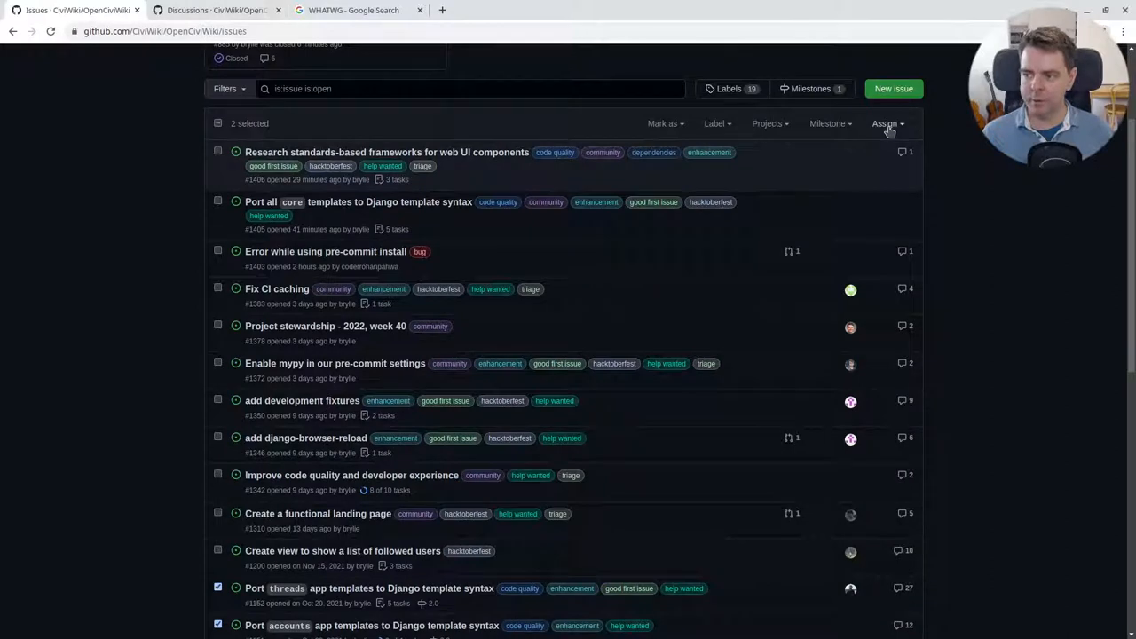
mouse_move(716, 124)
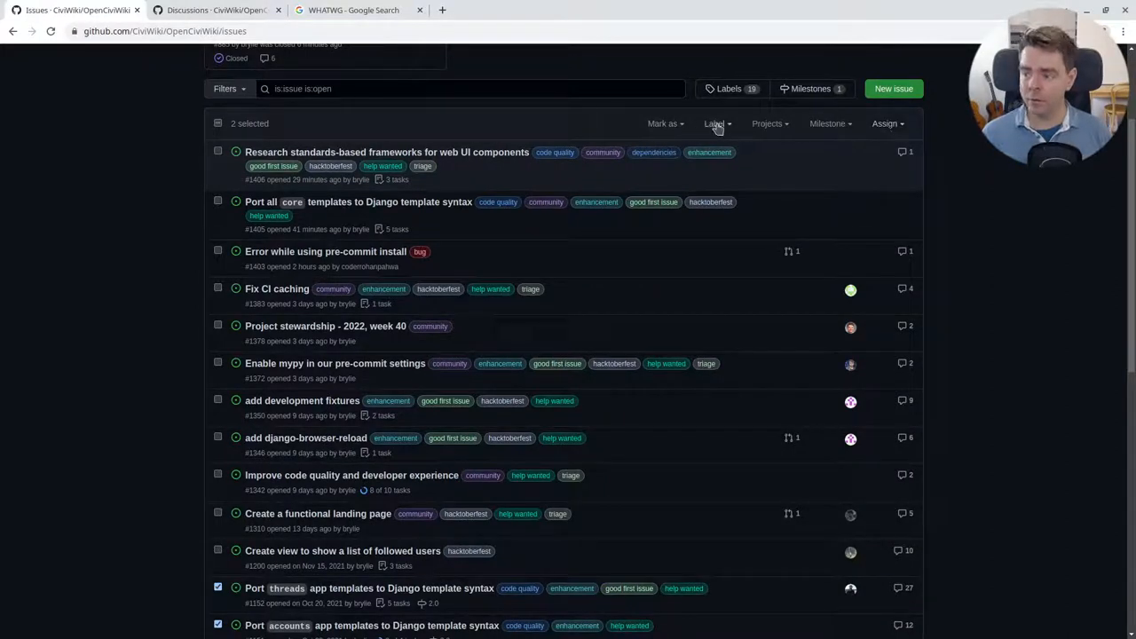
click(715, 123)
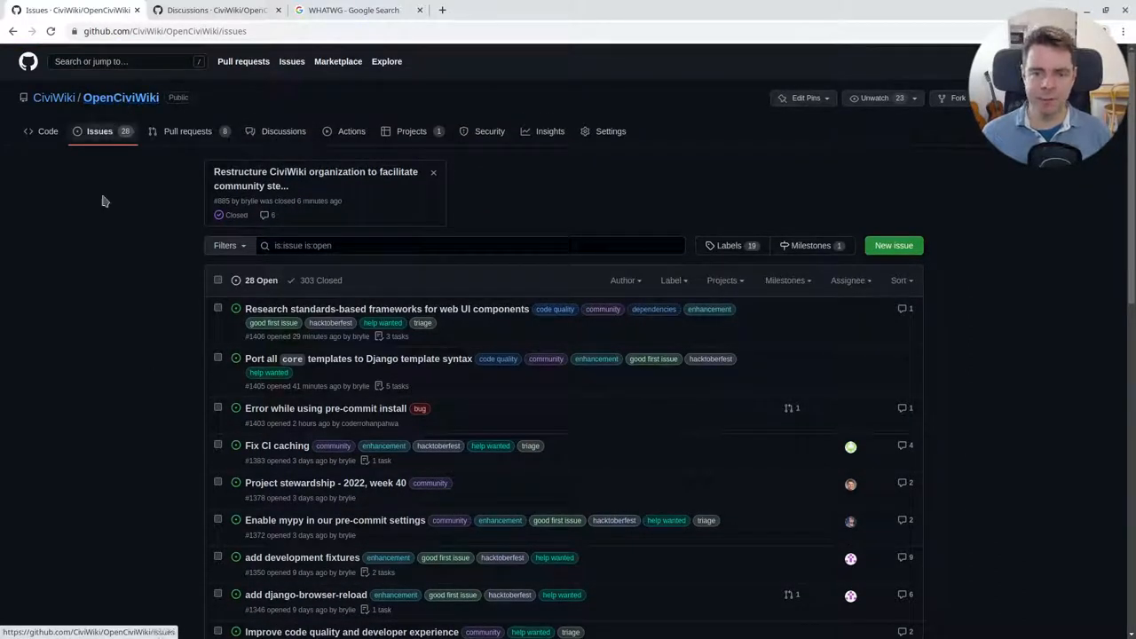
Scroll to the bottom of the open issues and go to page 2 with the 2018 issues
scroll(down, 3)
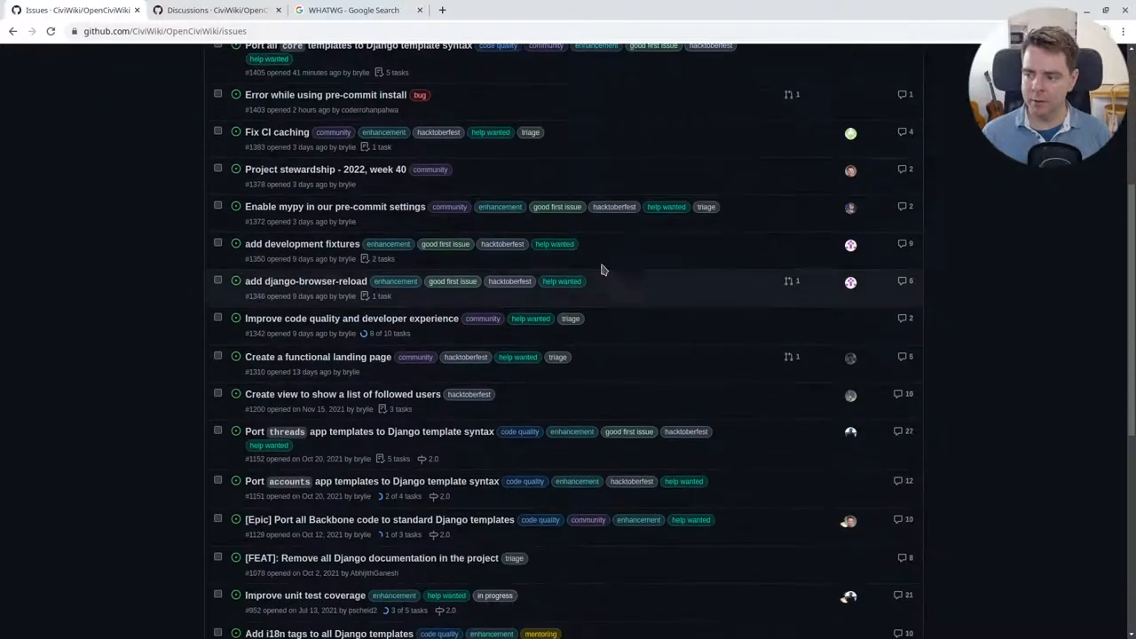
scroll(down, 3)
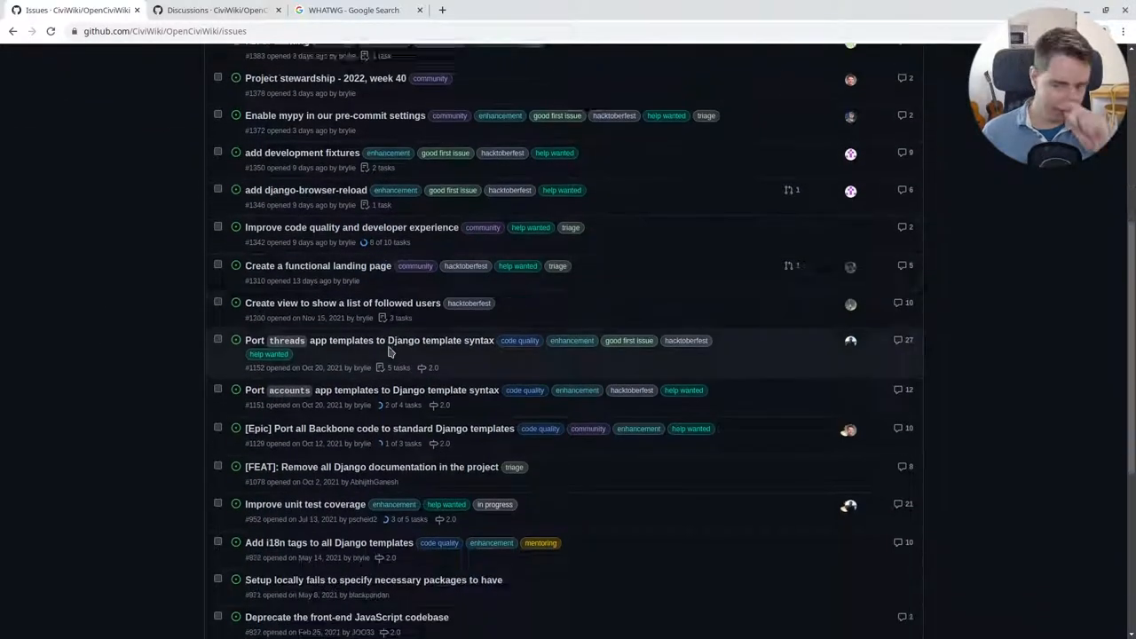
scroll(down, 3)
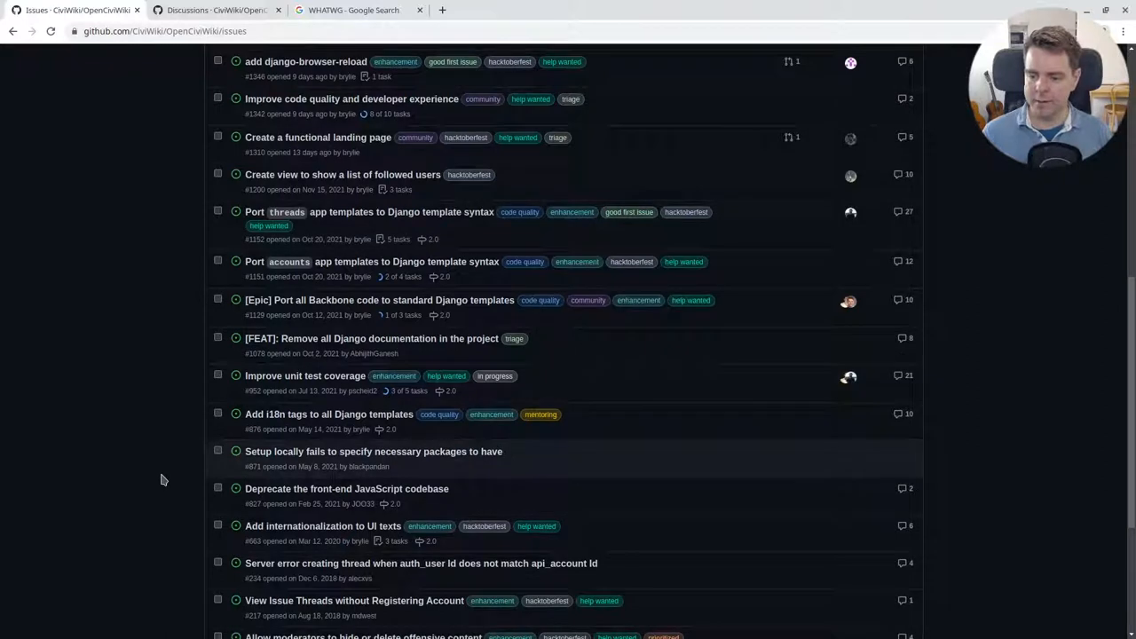
scroll(down, 3)
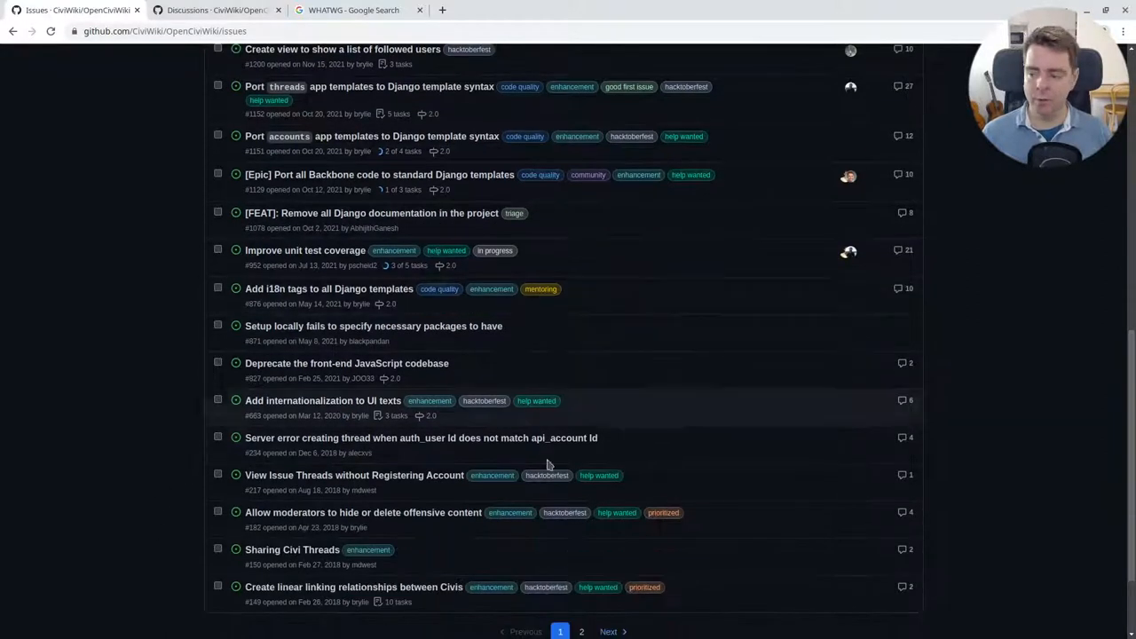
mouse_move(124, 456)
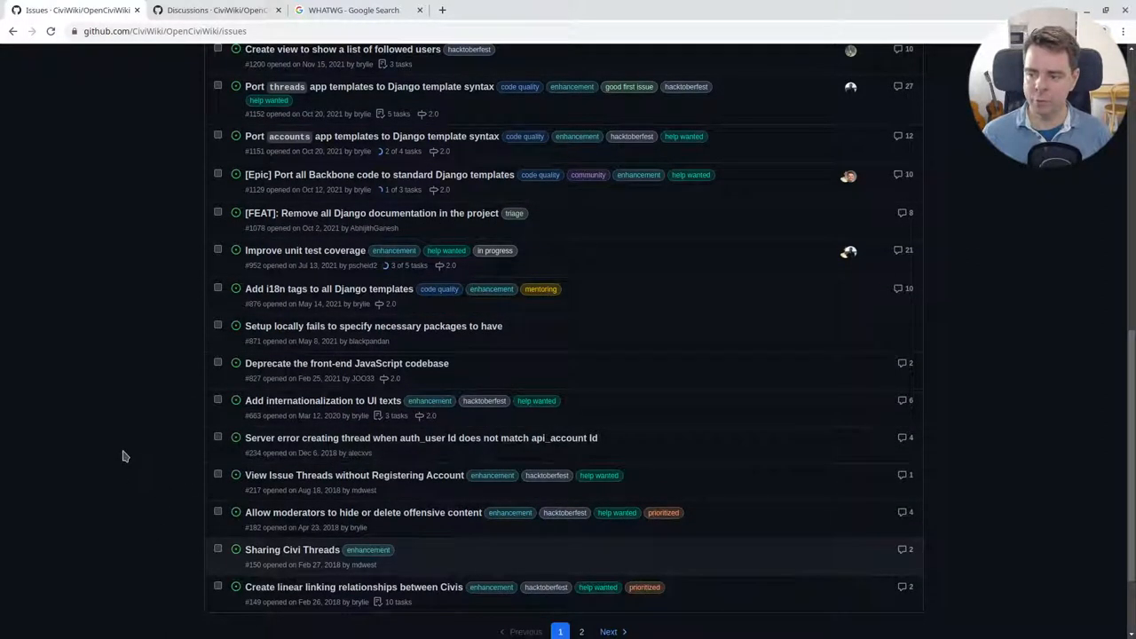
scroll(down, 3)
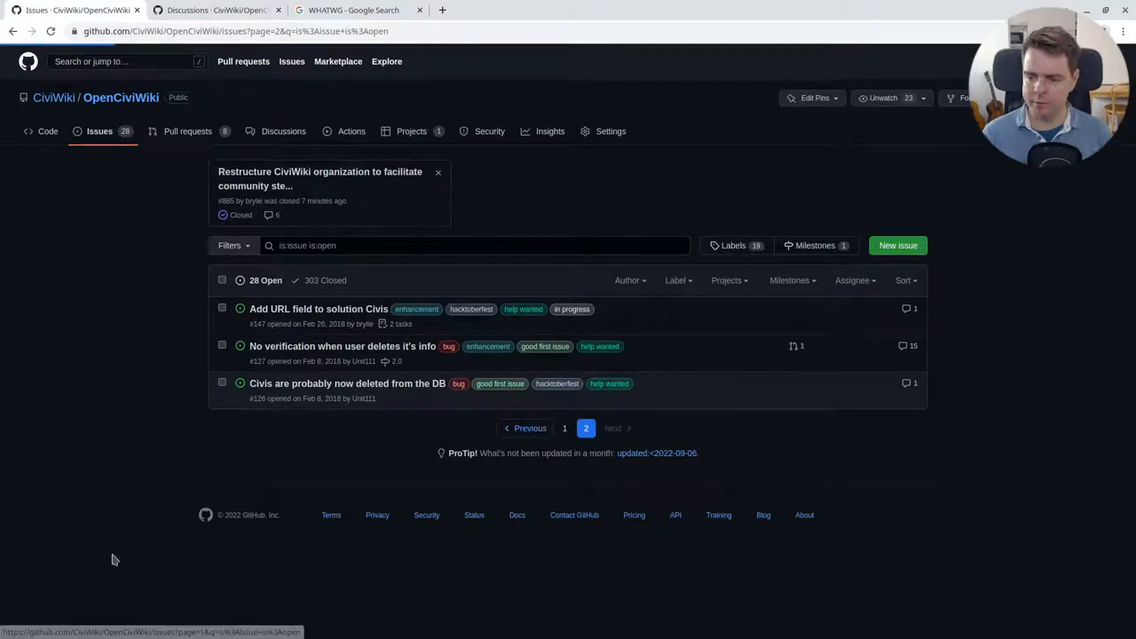
Go back to page 1 of open issues and scroll through the newest issues
click(565, 427)
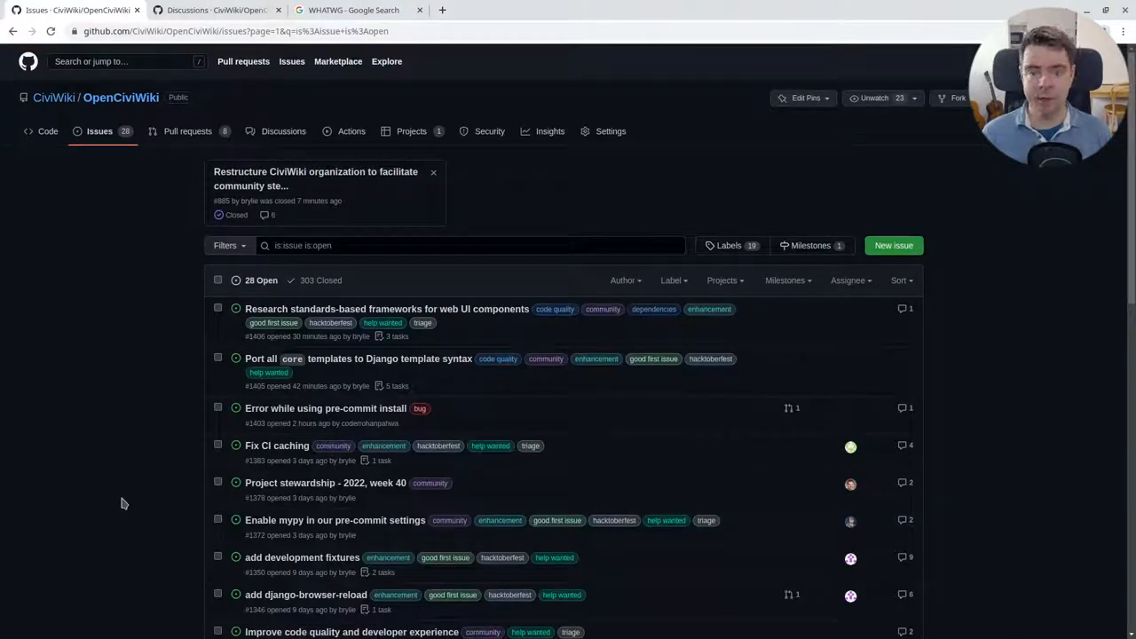
scroll(down, 3)
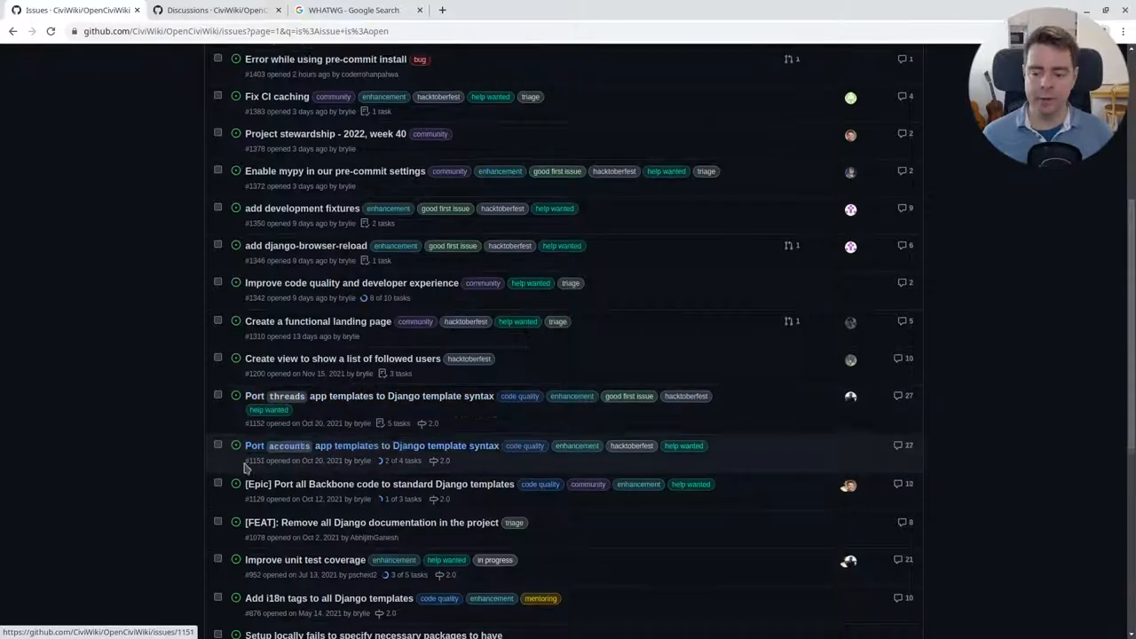
scroll(down, 3)
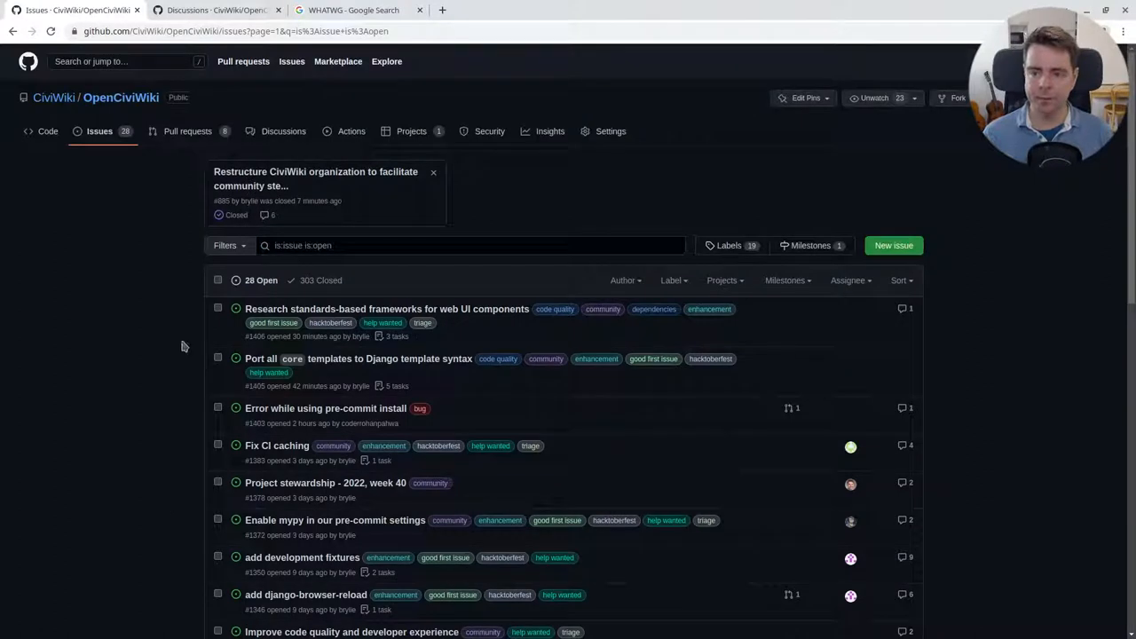
mouse_move(187, 131)
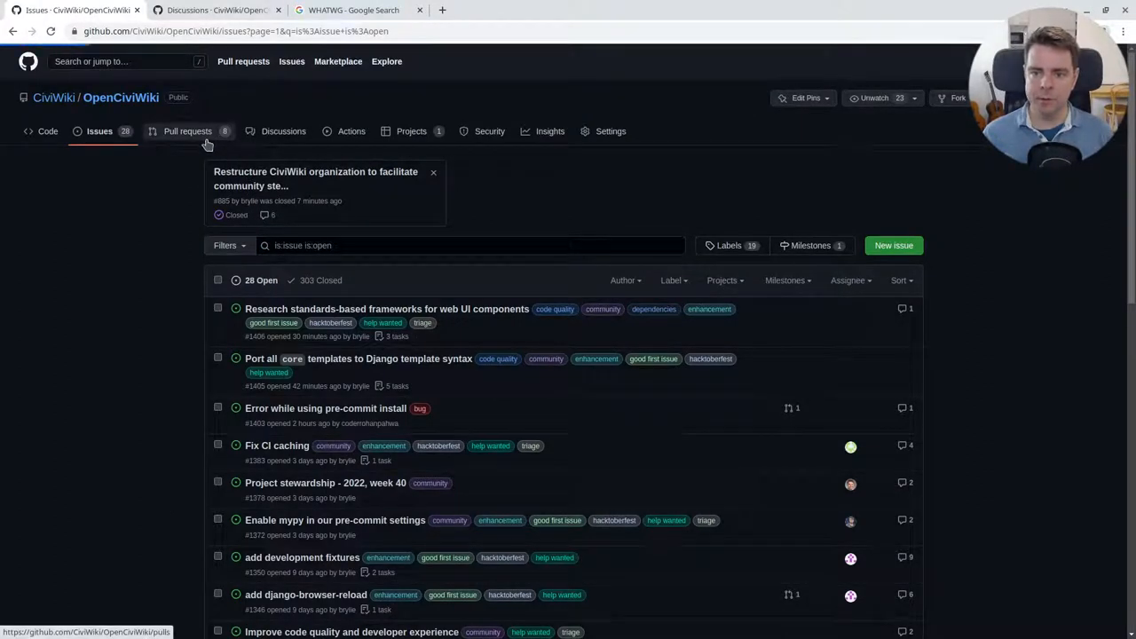
Show OpenCiviWiki's pull requests list, with 8 open and 1,052 closed
click(187, 130)
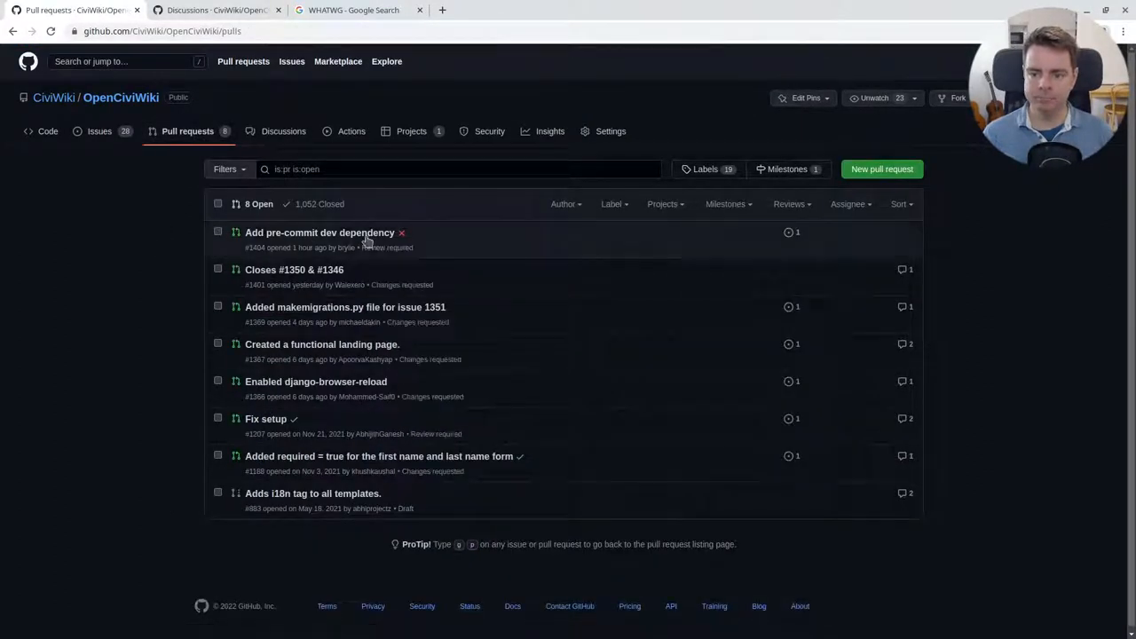
mouse_move(320, 232)
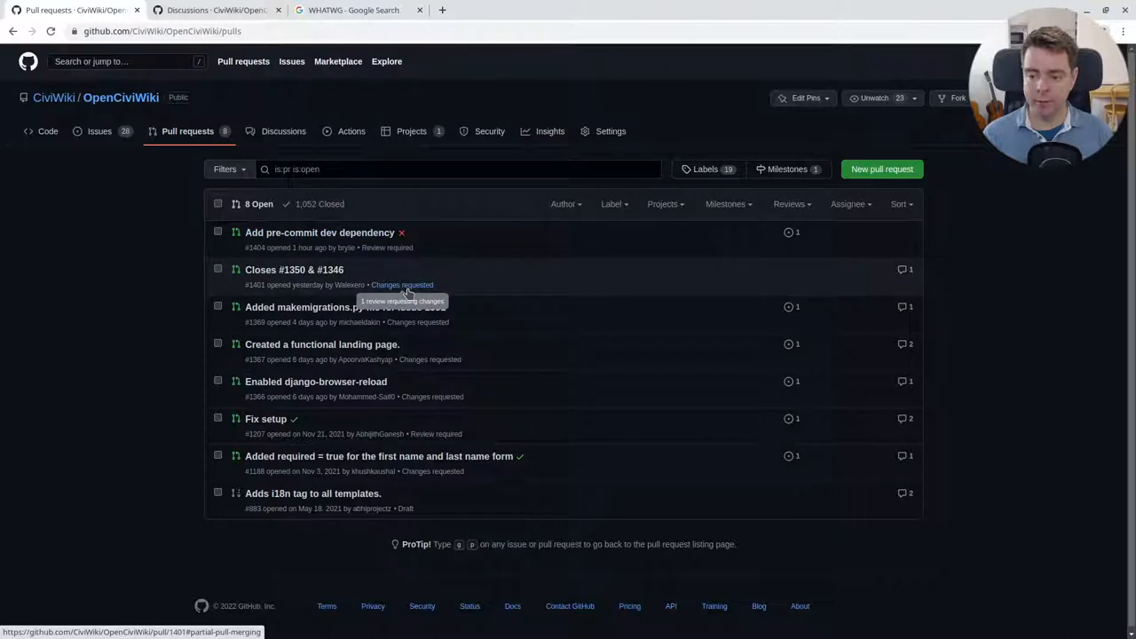
mouse_move(294, 269)
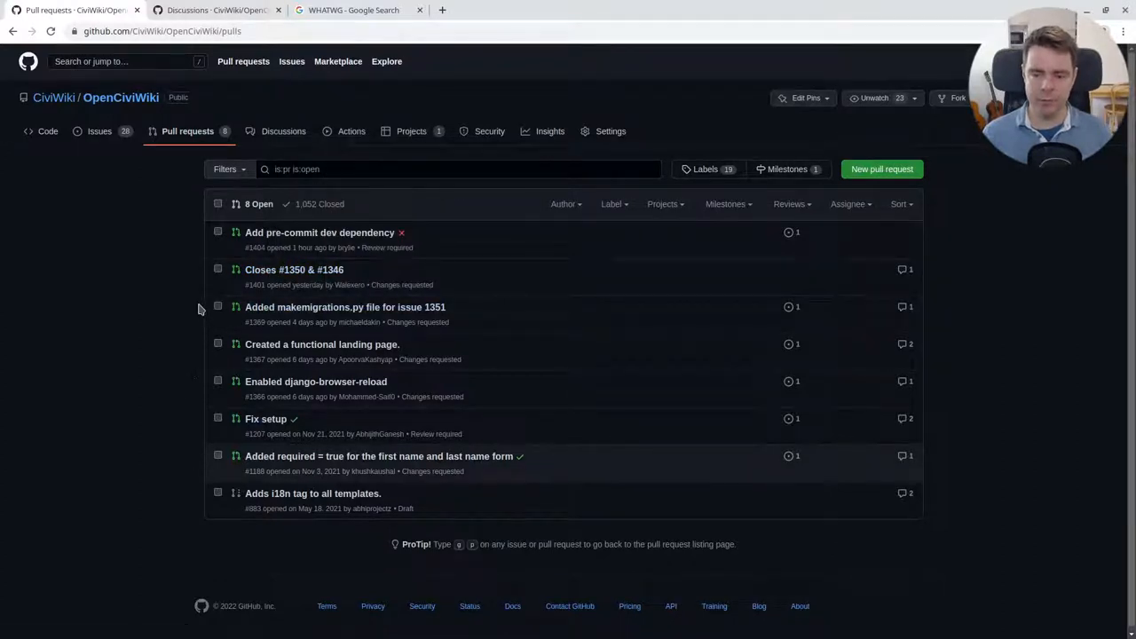
mouse_move(294, 269)
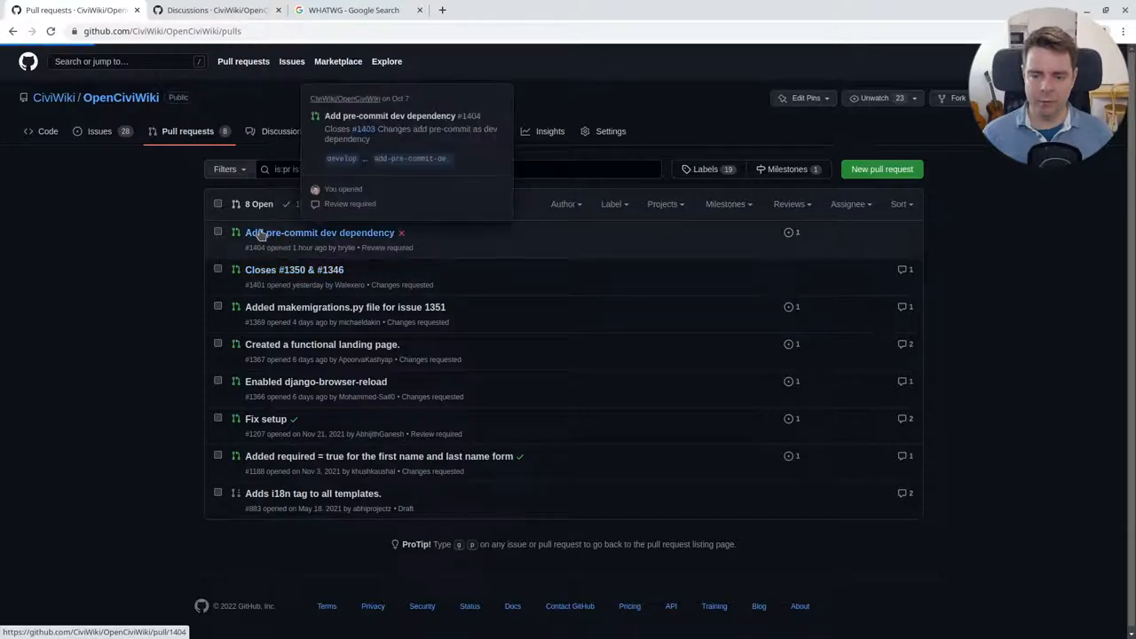
Open pull request #1404, 'Add pre-commit dev dependency', from the list
click(320, 233)
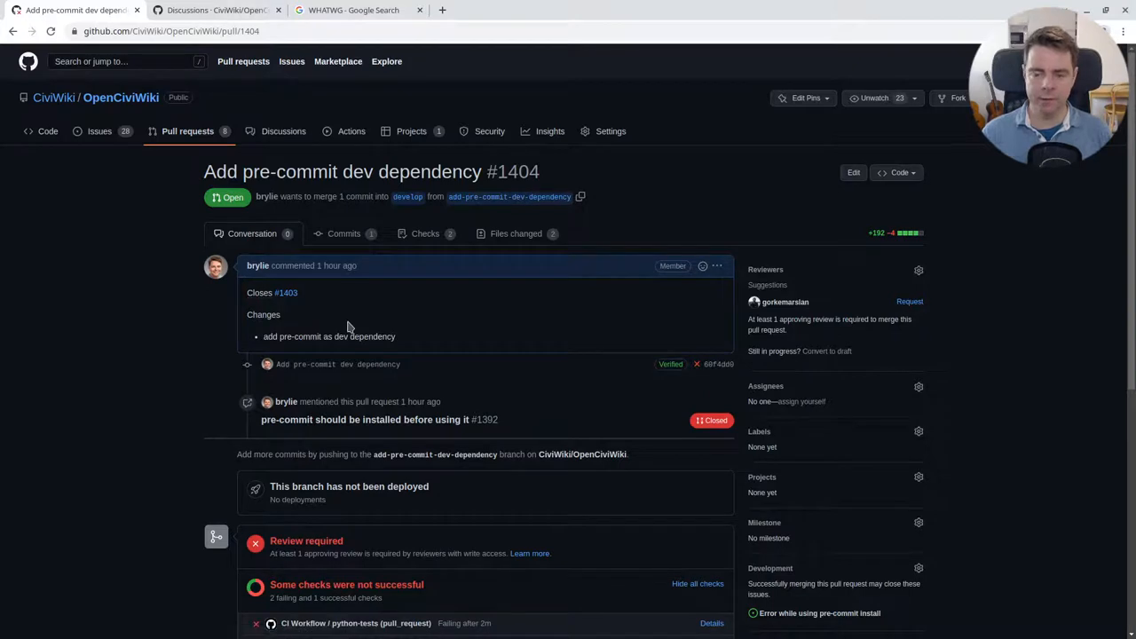
mouse_move(296, 315)
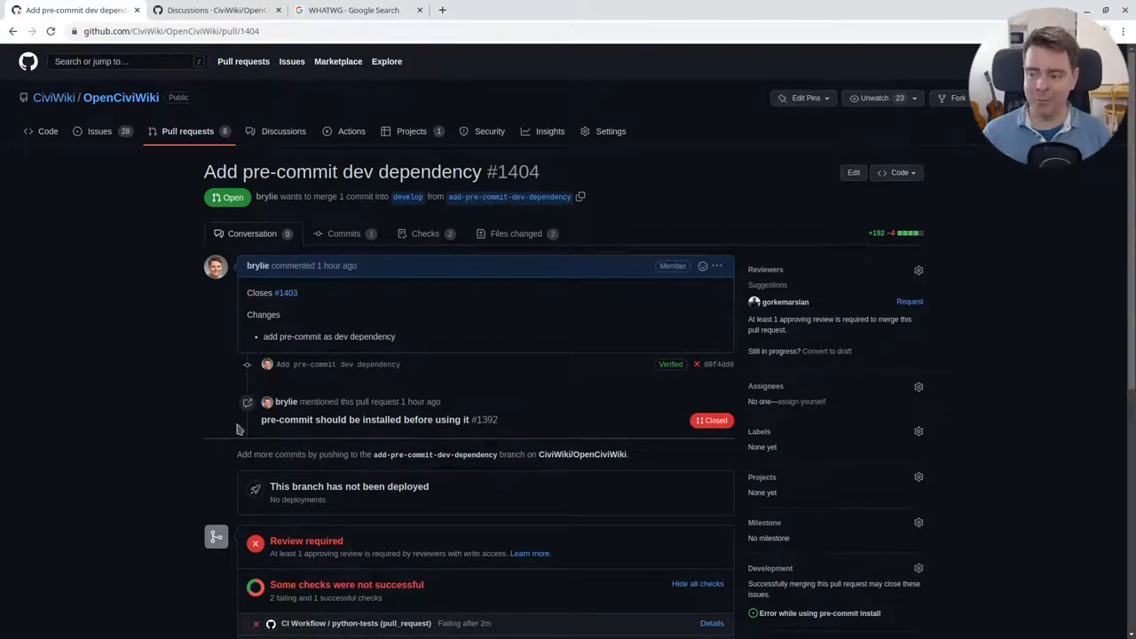
mouse_move(247, 286)
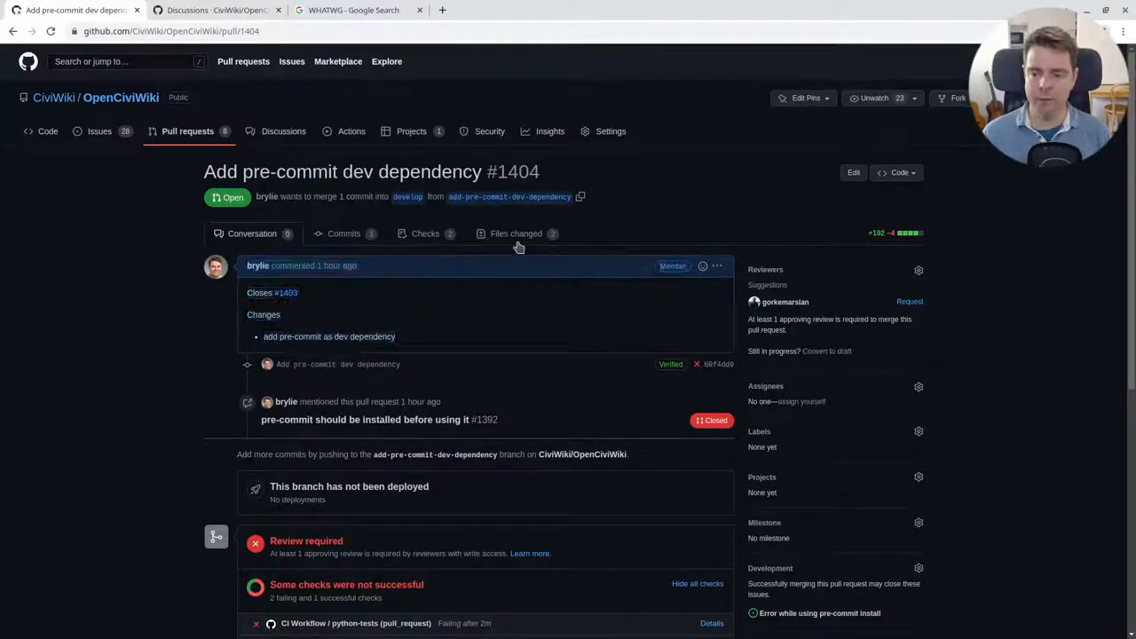
click(515, 233)
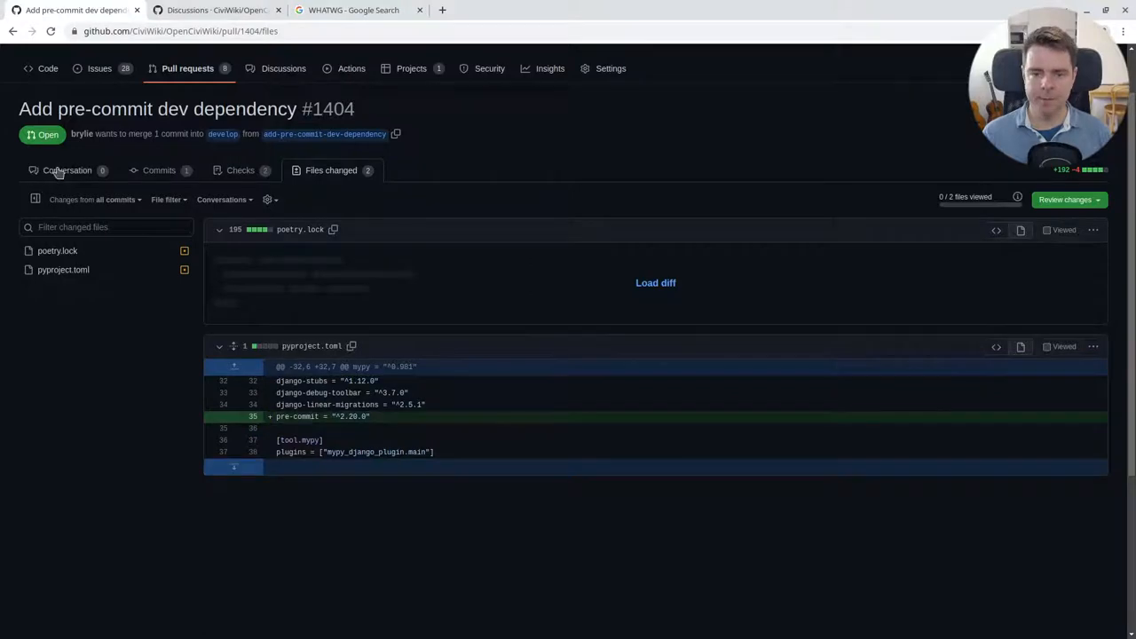
click(67, 169)
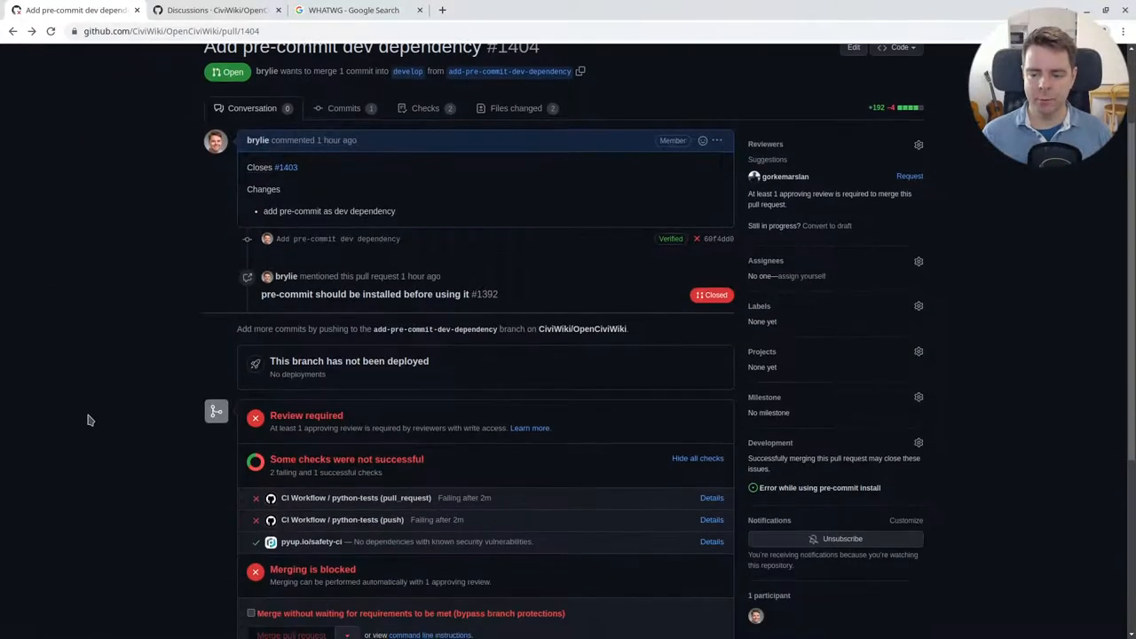